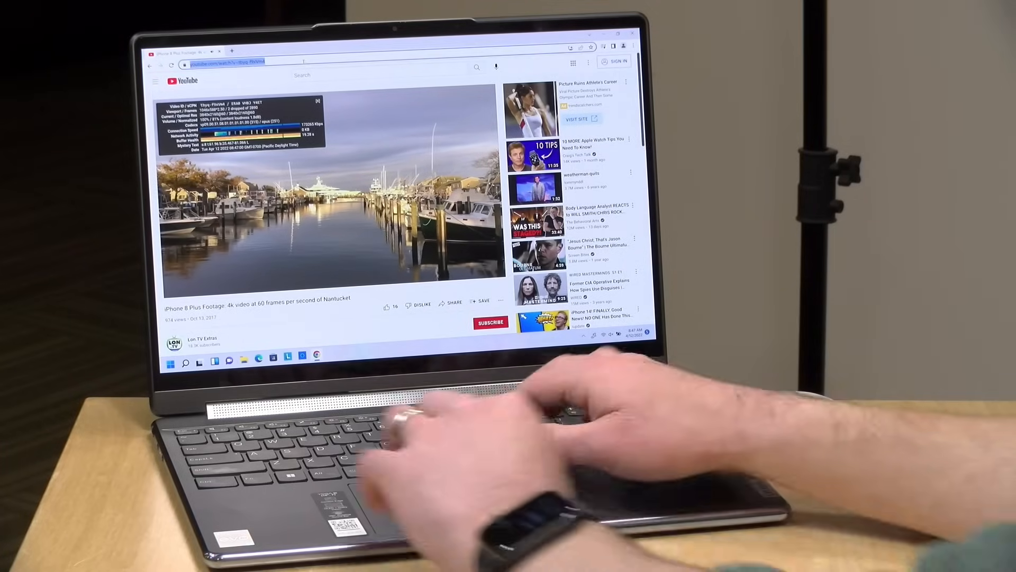
Search 'nasa', reach NASA.gov and navigate via the Missions menu to the Artemis I page.
text(nasa.gov)
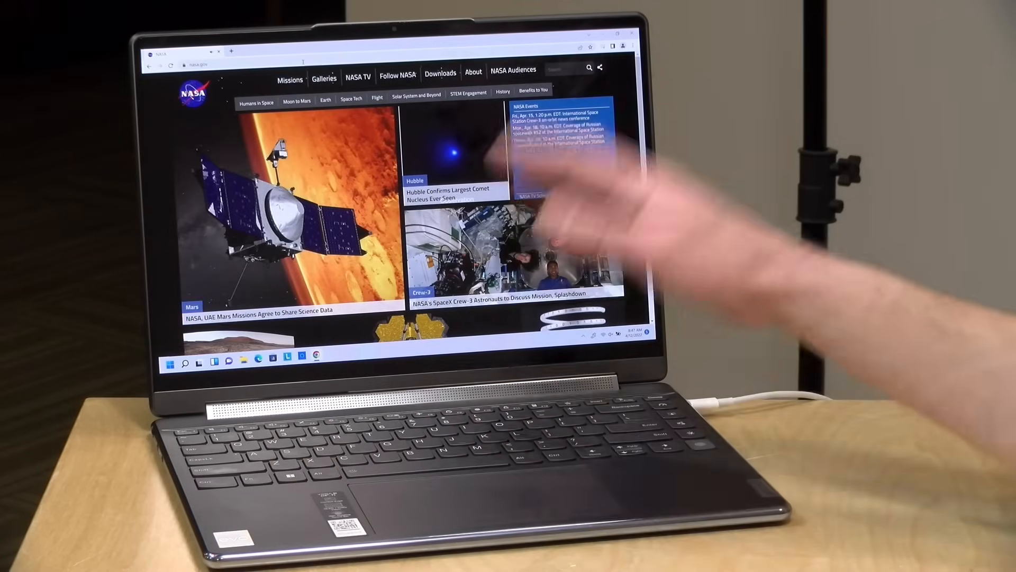
scroll(down, 3)
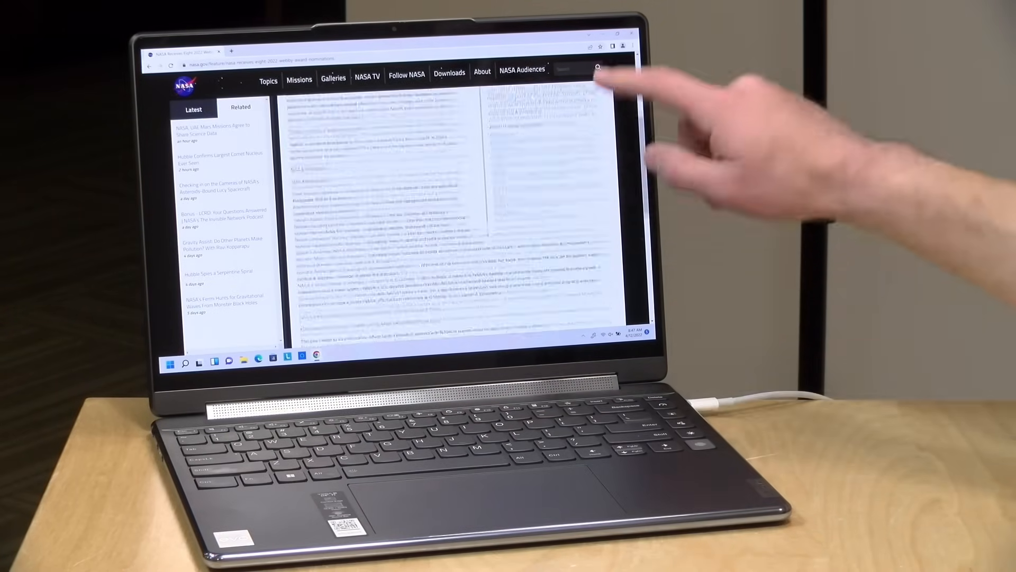
click(298, 80)
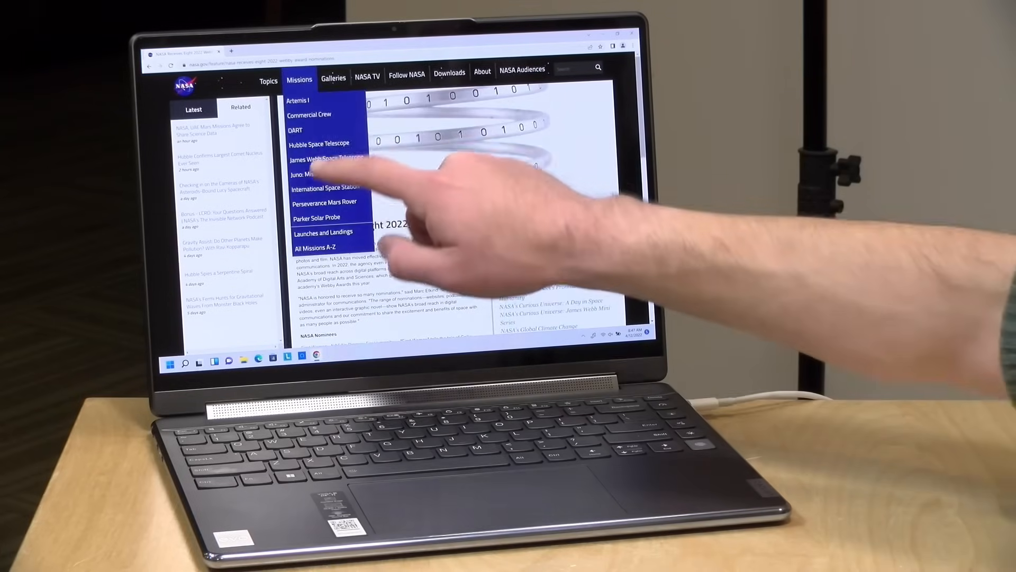
click(298, 99)
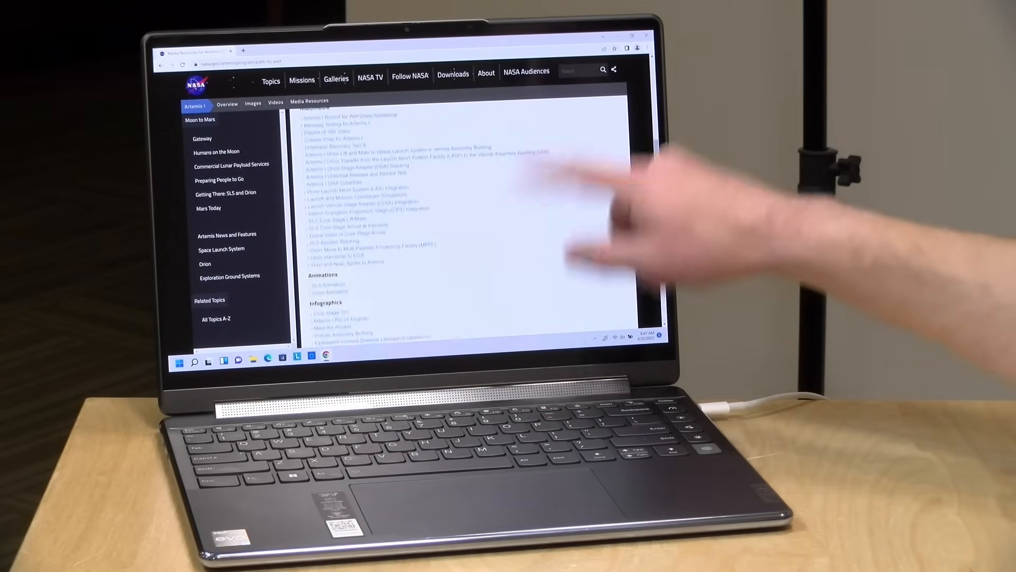
click(337, 80)
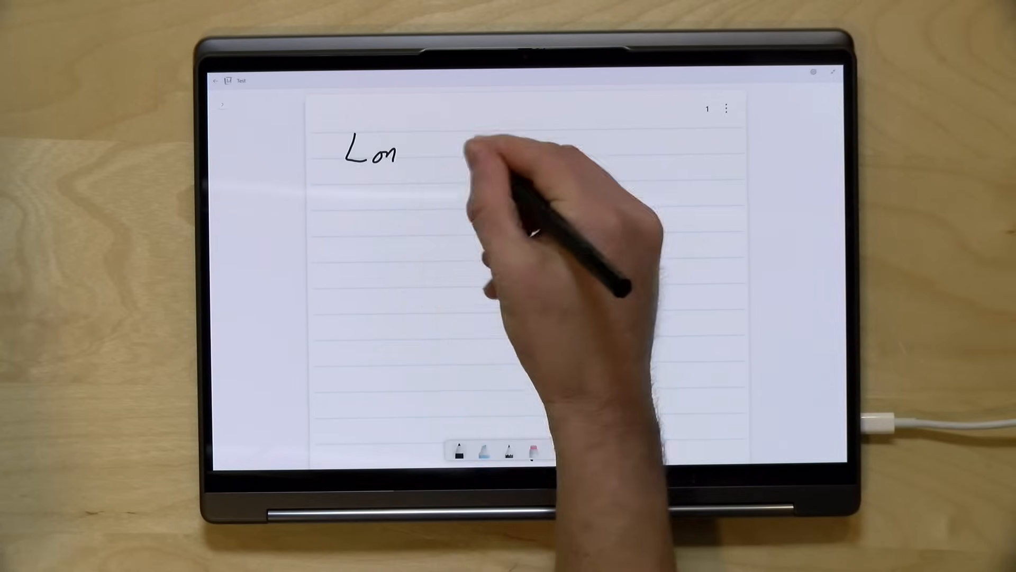
Handwrite the two words of the name in ink along the top line of the page.
drag(473, 156, 596, 153)
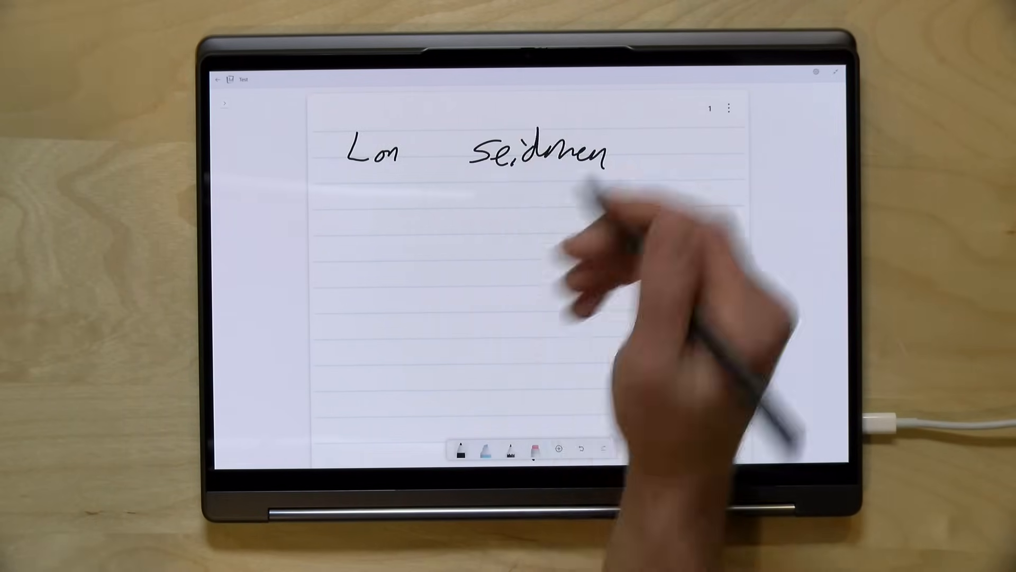
drag(360, 201, 657, 192)
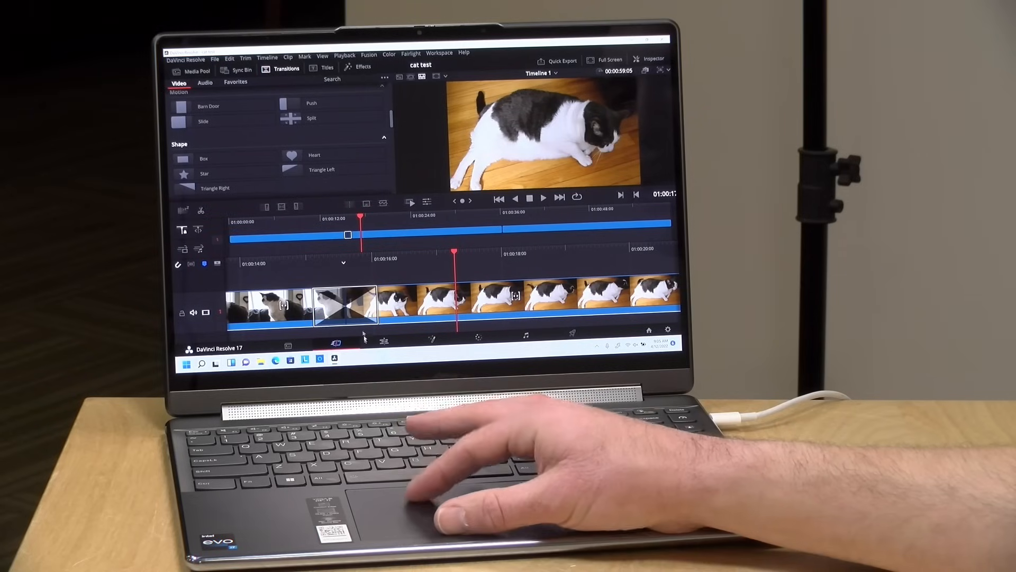
Select a spot on the cat test timeline to preview the clips and their transition.
click(314, 155)
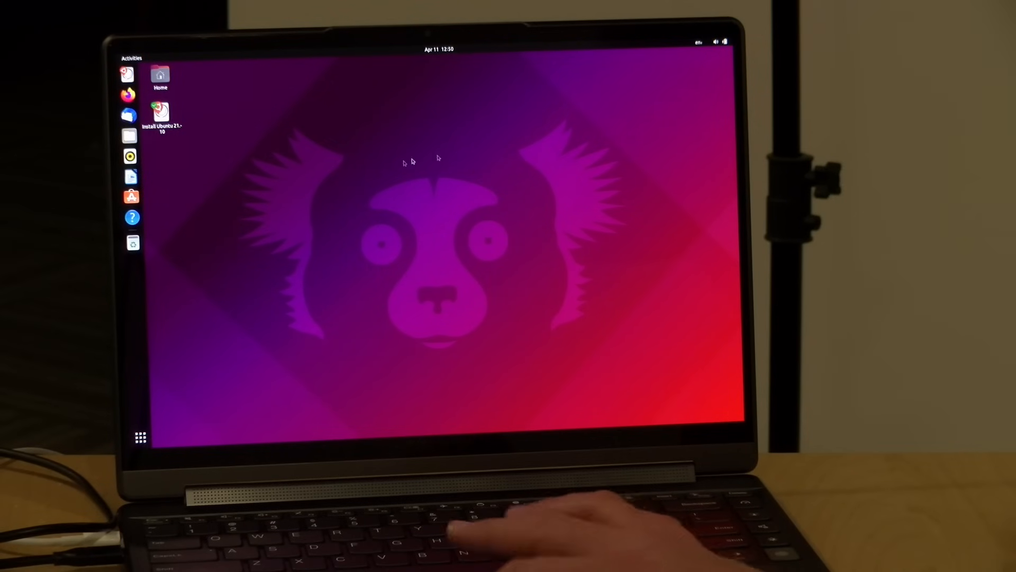
Launch LibreOffice Writer from the dock, dismiss Tip of the Day and reposition its small window.
click(132, 177)
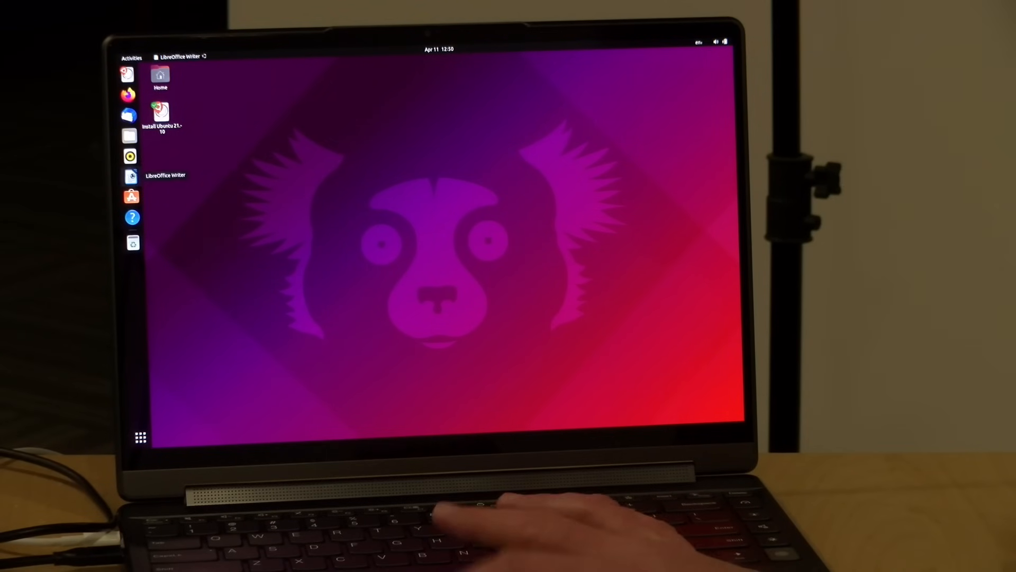
click(129, 176)
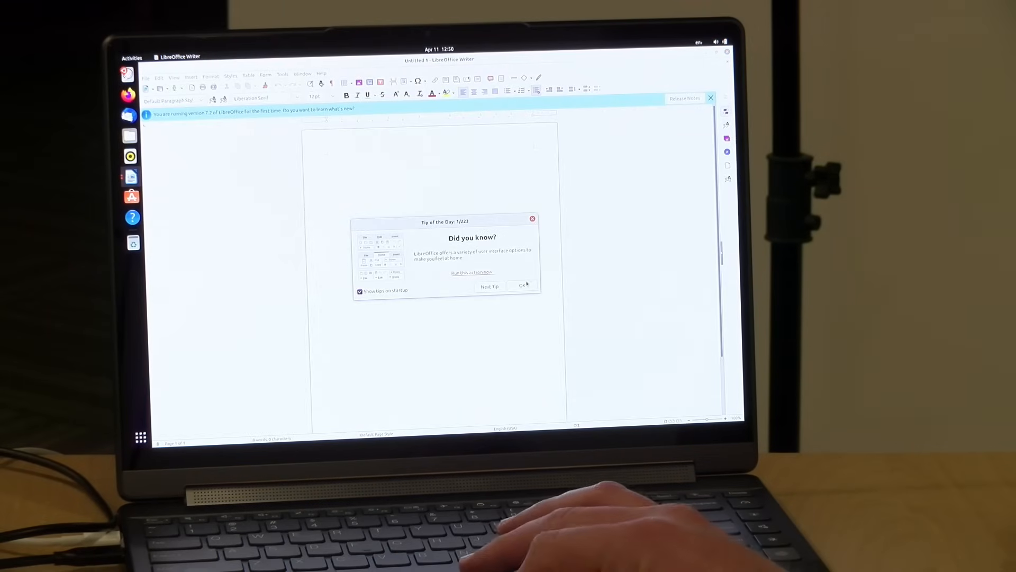
click(522, 286)
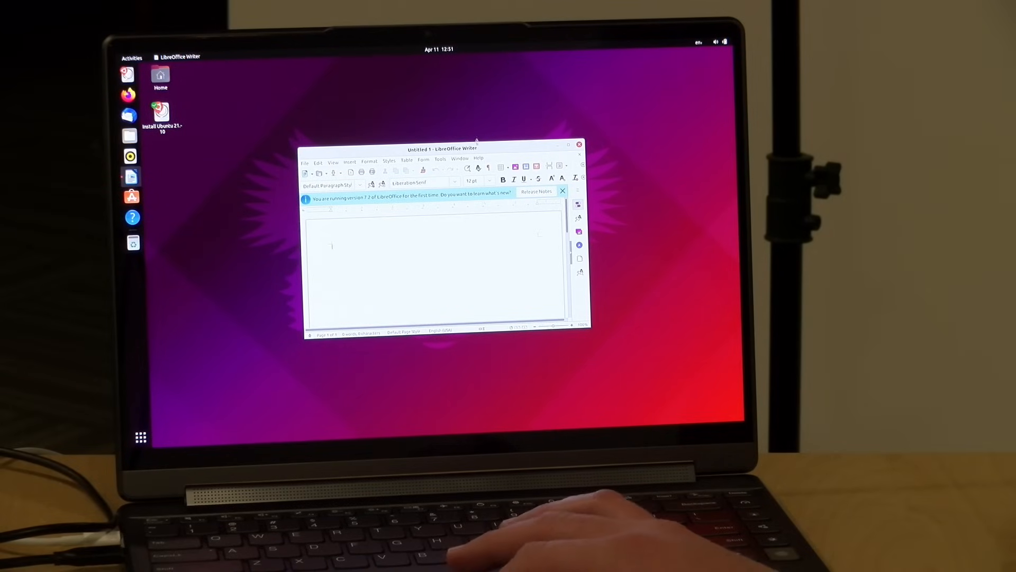
drag(443, 148, 345, 100)
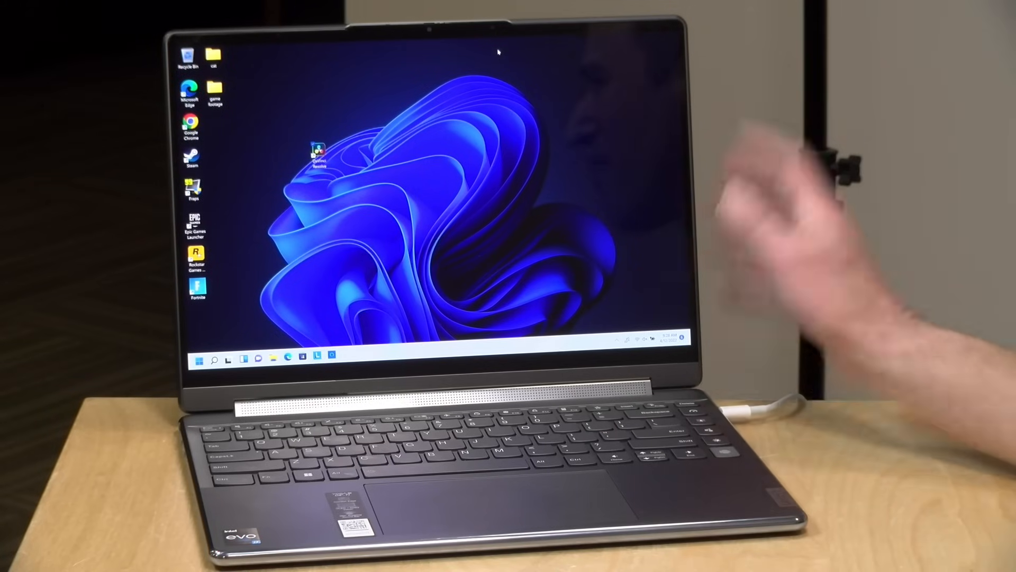
mouse_move(519, 506)
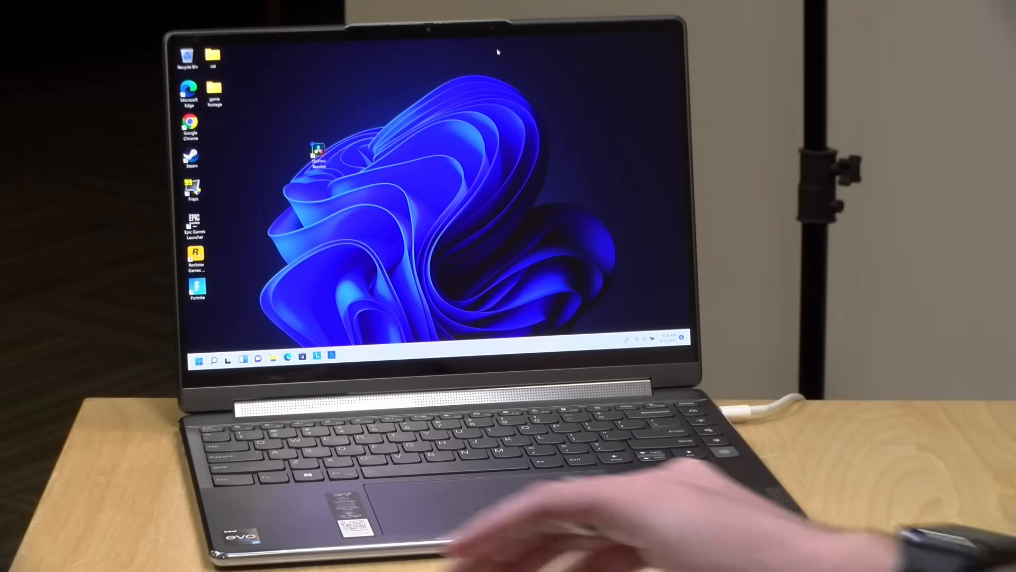